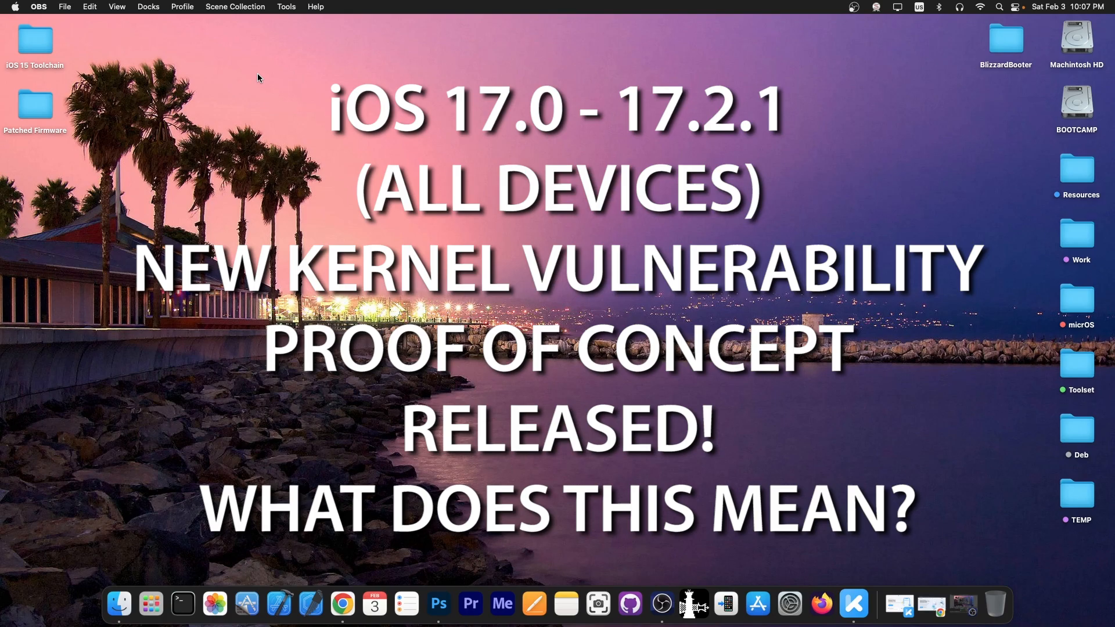
# Step: Bring up the Tenorshare 4MeKey iCloud Activation Lock removal screen from the Dock
pyautogui.click(854, 605)
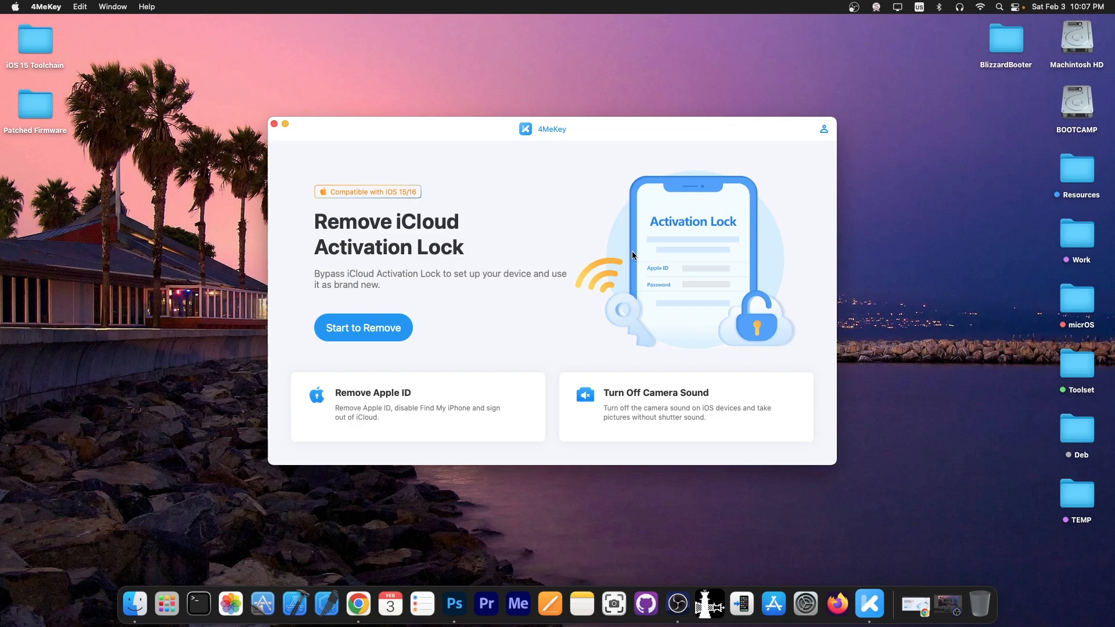
pyautogui.moveTo(324, 43)
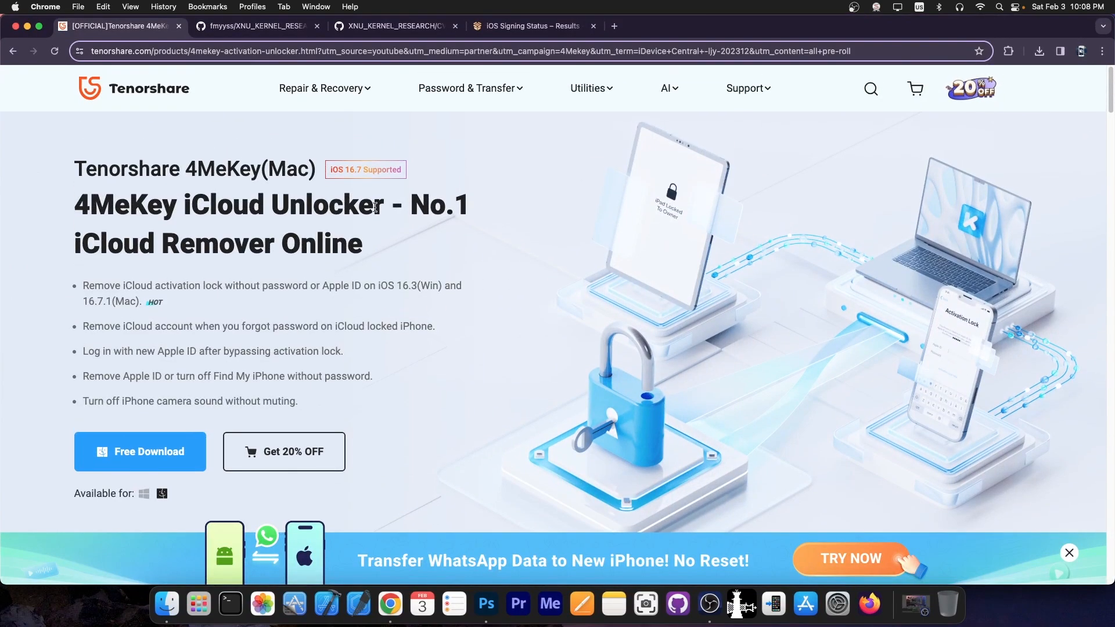
# Step: Scroll the 4MeKey iCloud Unlocker product page down and back up
pyautogui.scroll(-3)
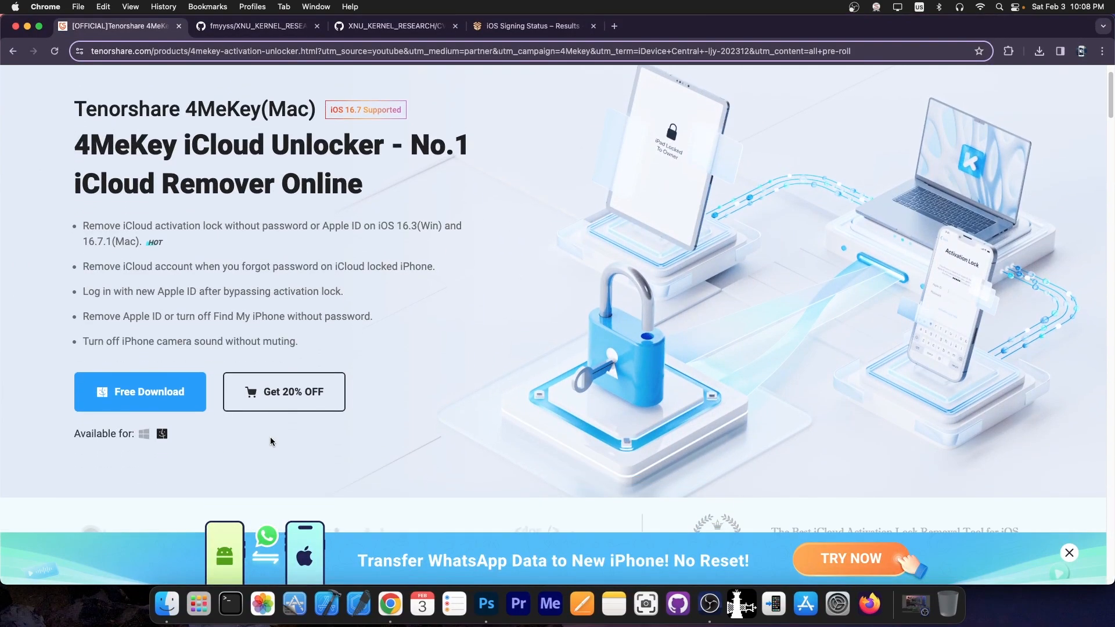
pyautogui.moveTo(310, 400)
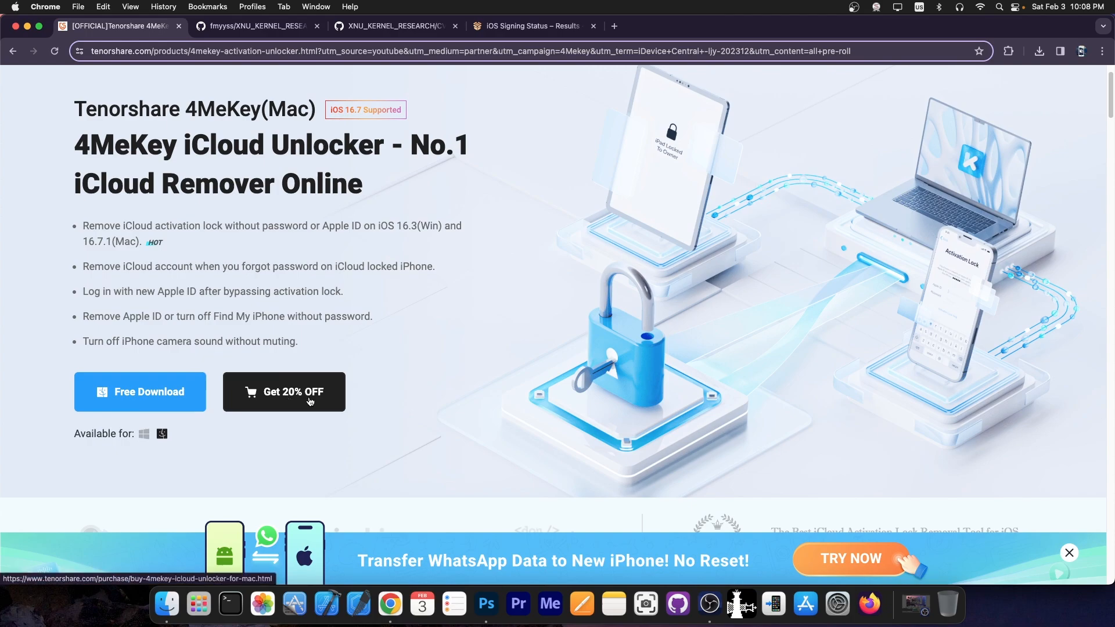
pyautogui.scroll(3)
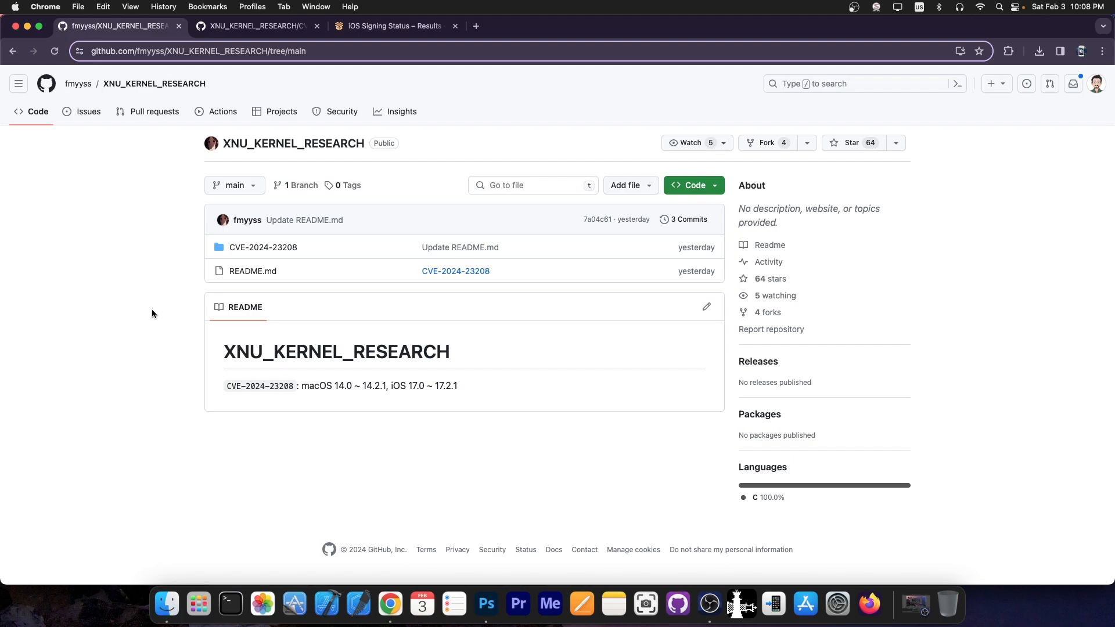
pyautogui.moveTo(288, 390)
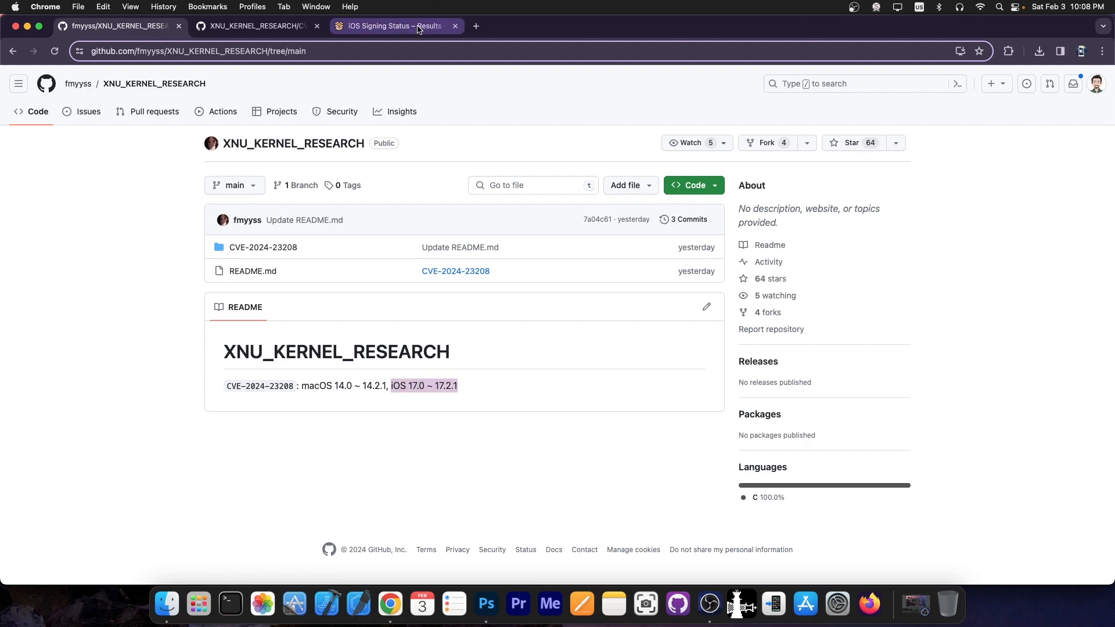
# Step: Check iPhone13,1 signing status, confirming iOS 17.2.1 is unsigned, then return to GitHub
pyautogui.click(393, 25)
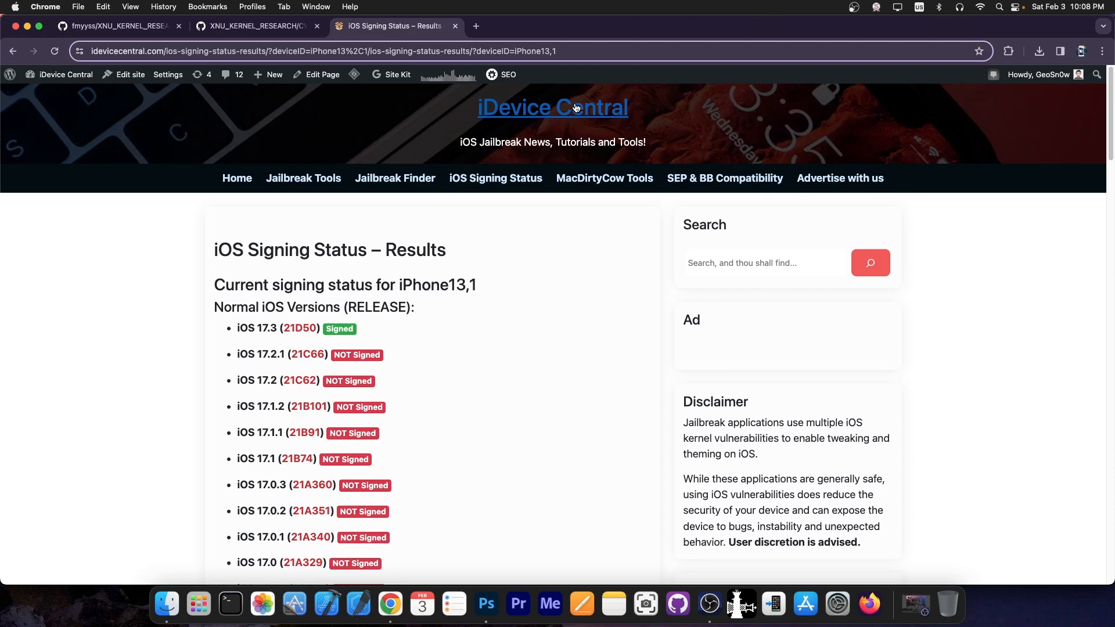
pyautogui.moveTo(495, 178)
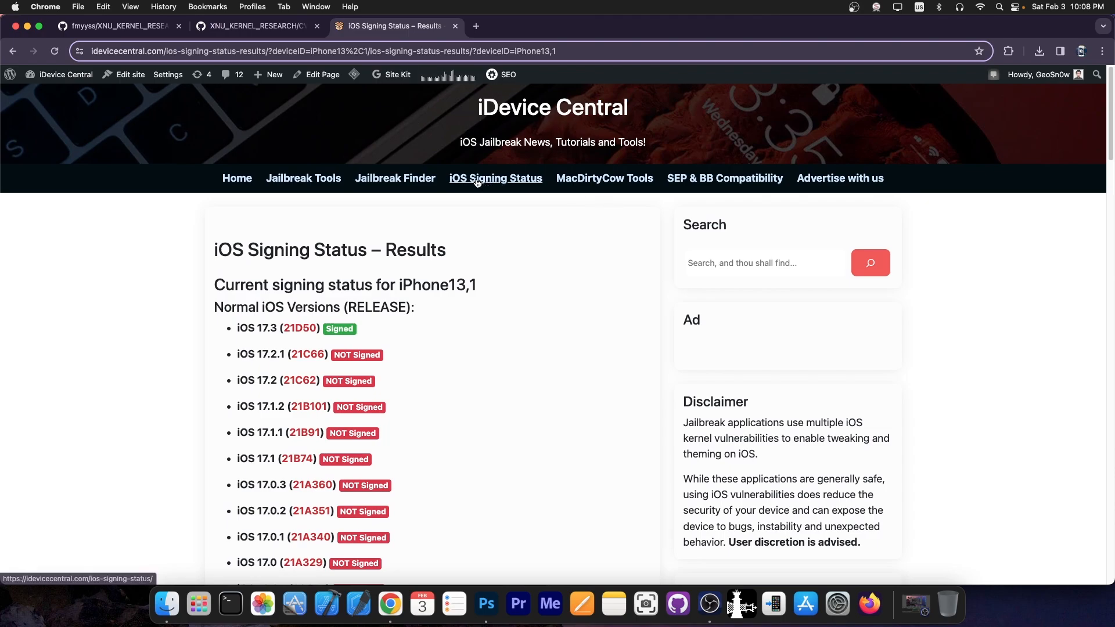
pyautogui.scroll(-3)
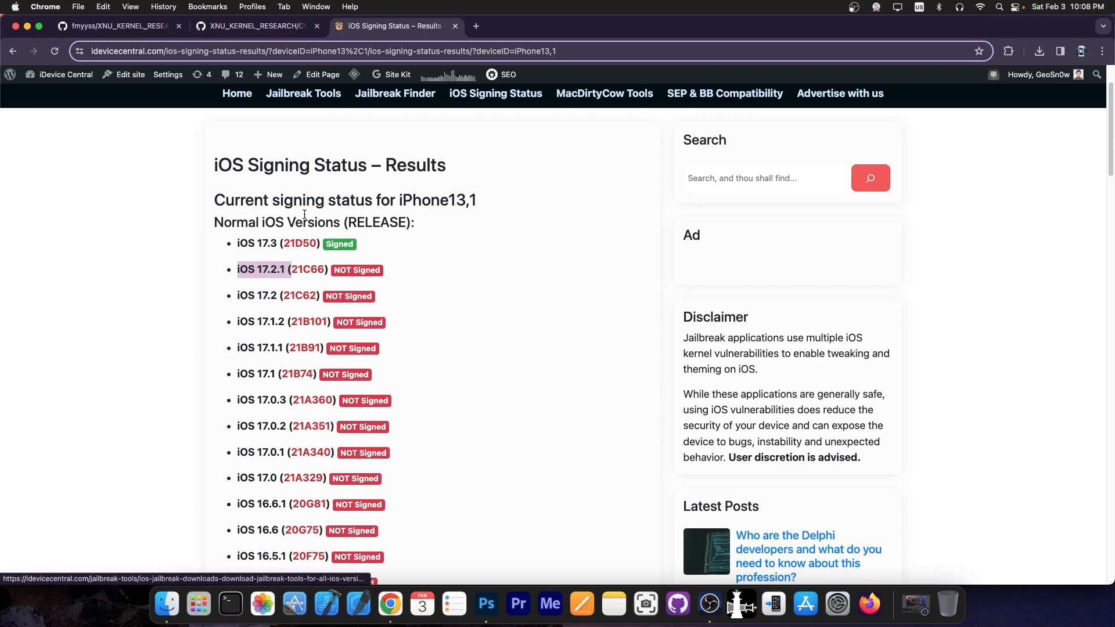
pyautogui.click(118, 26)
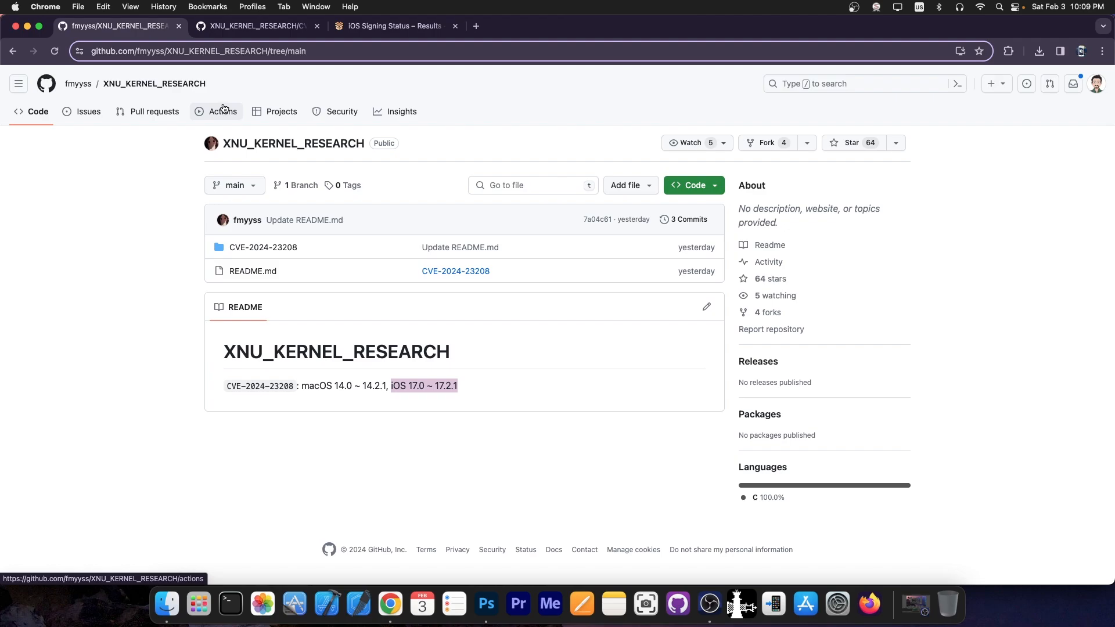
pyautogui.moveTo(262, 247)
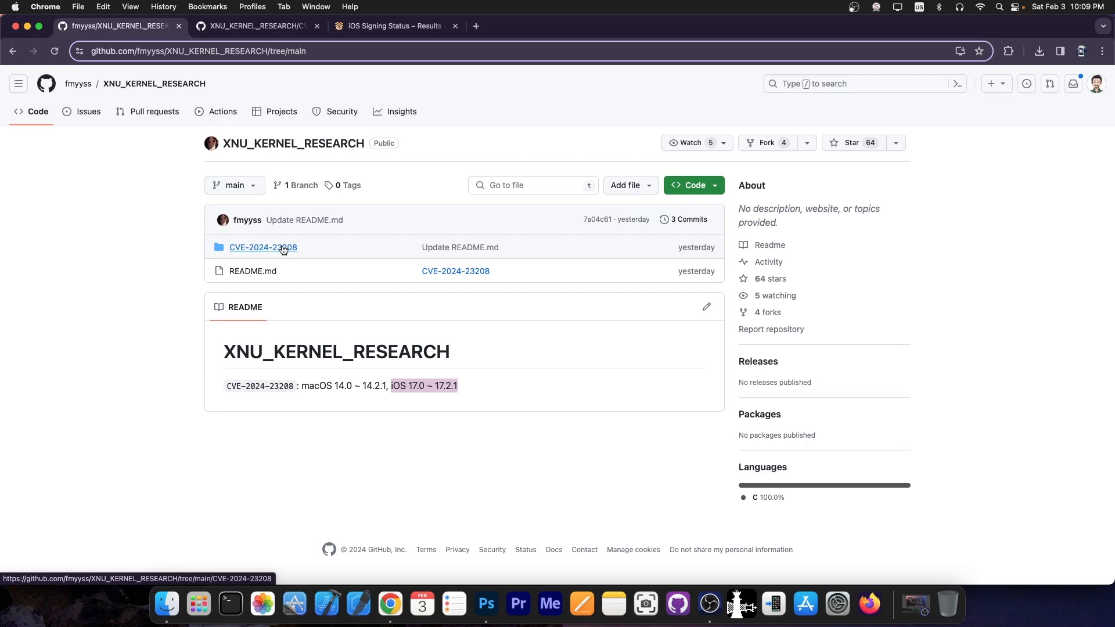
# Step: Open the CVE-2024-23208 folder in the XNU_KERNEL_RESEARCH repository
pyautogui.click(264, 247)
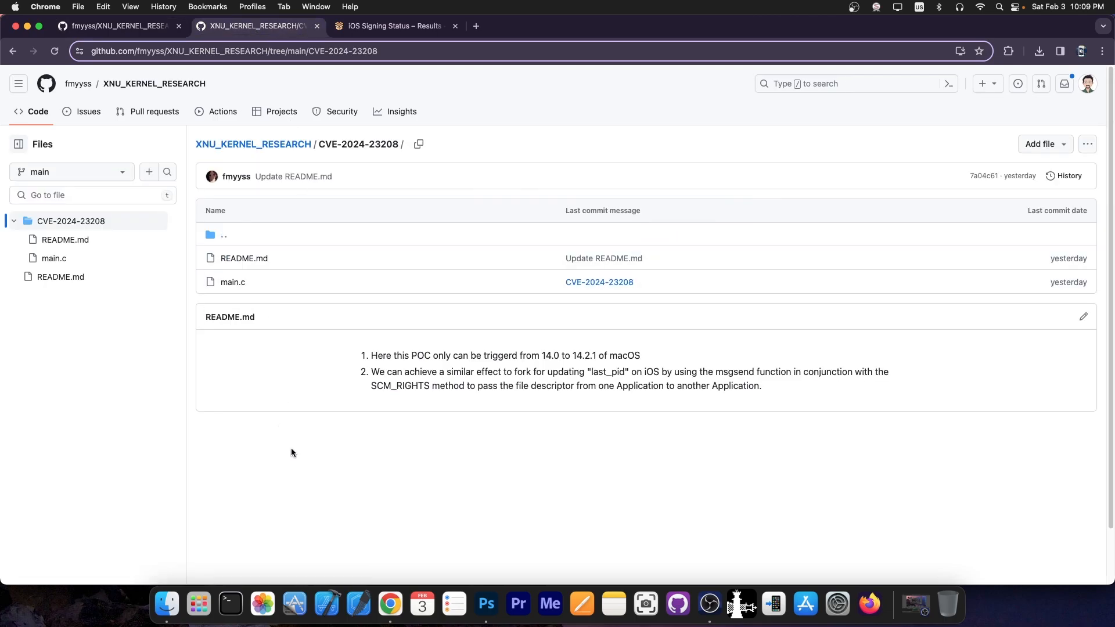
pyautogui.moveTo(373, 358)
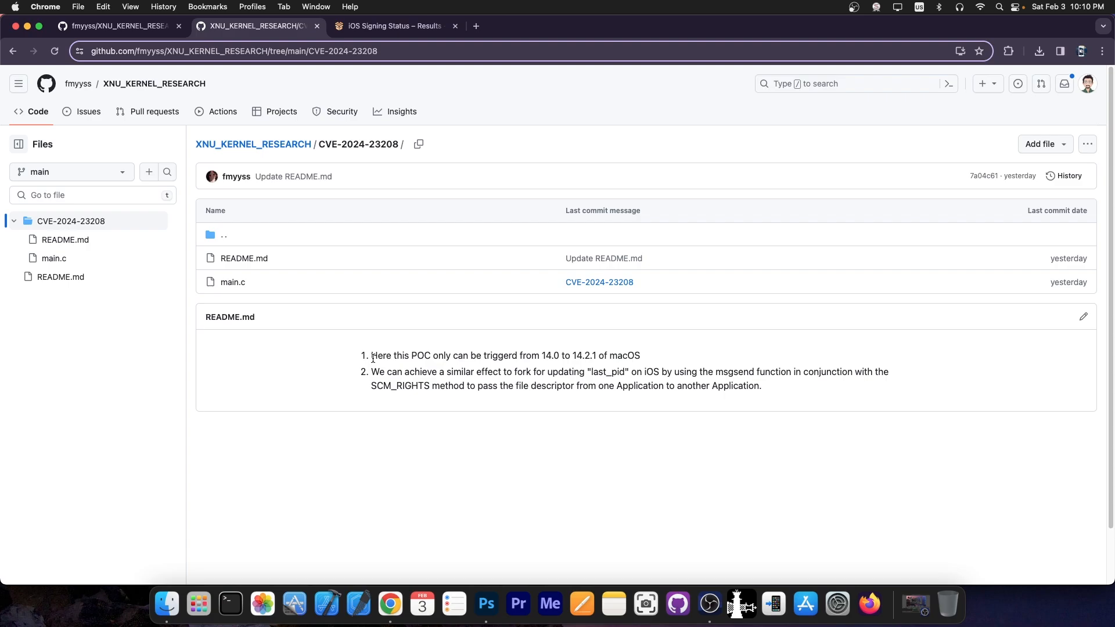
# Step: Open main.c and scroll down to its main() function at the end
pyautogui.click(232, 282)
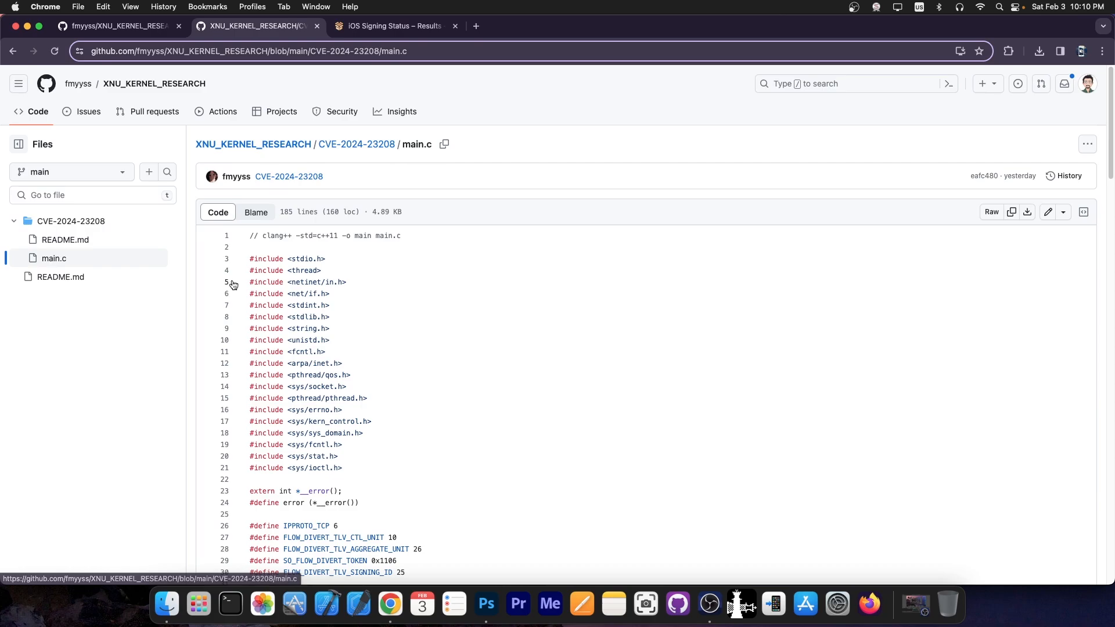
pyautogui.scroll(-3)
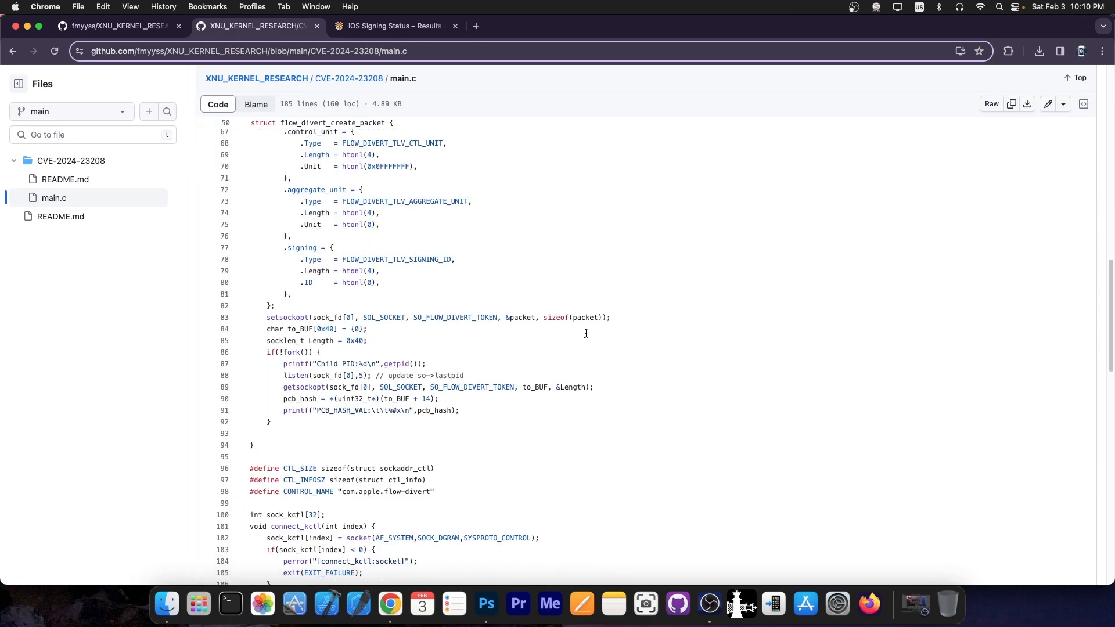
pyautogui.scroll(-3)
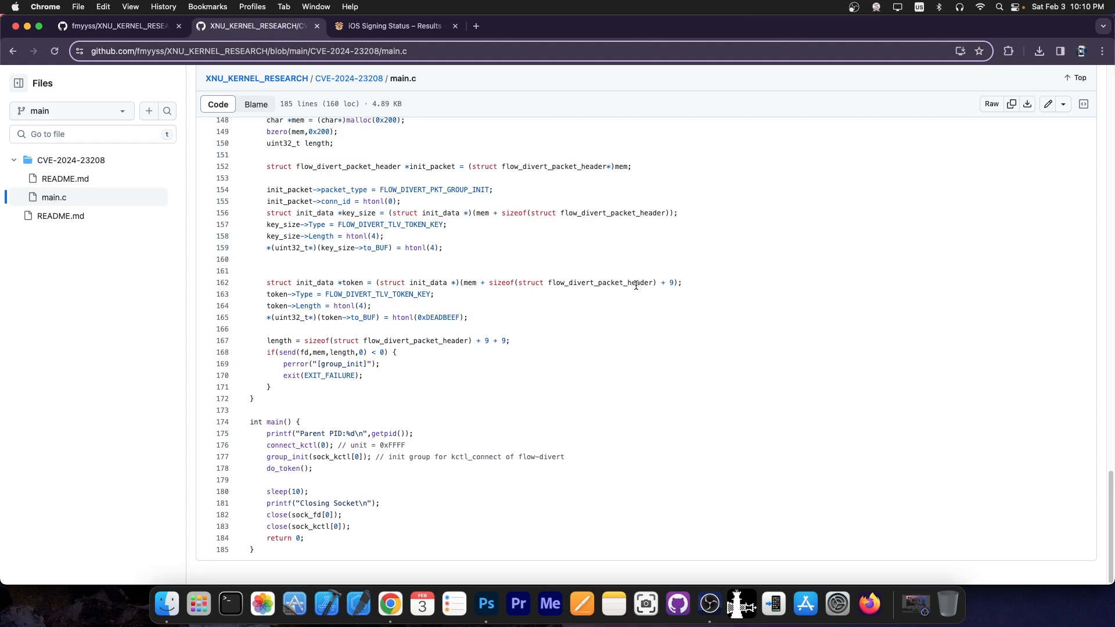
# Step: Review the iPhone13,1 list, scrolling through the unsigned iOS 17.x and 16.x rows
pyautogui.click(391, 26)
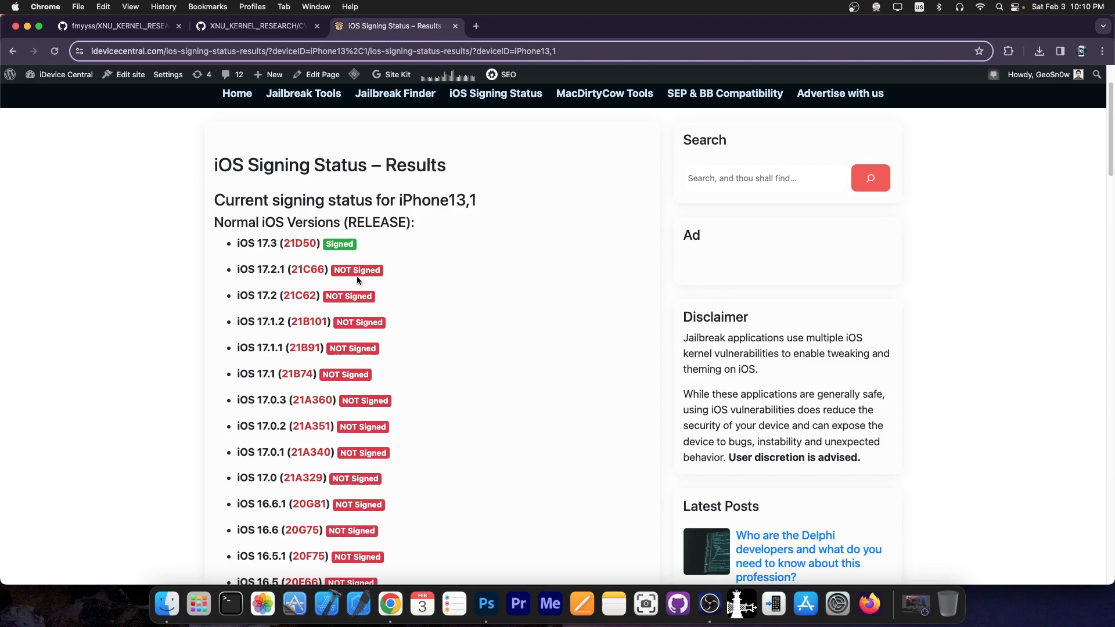
pyautogui.moveTo(417, 236)
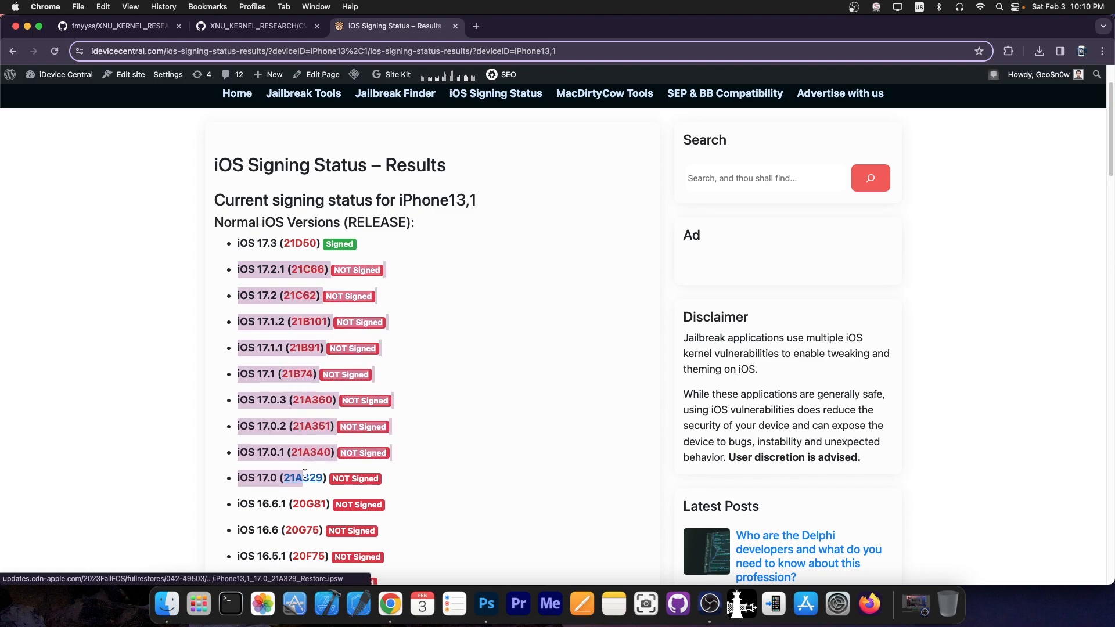
pyautogui.moveTo(420, 483)
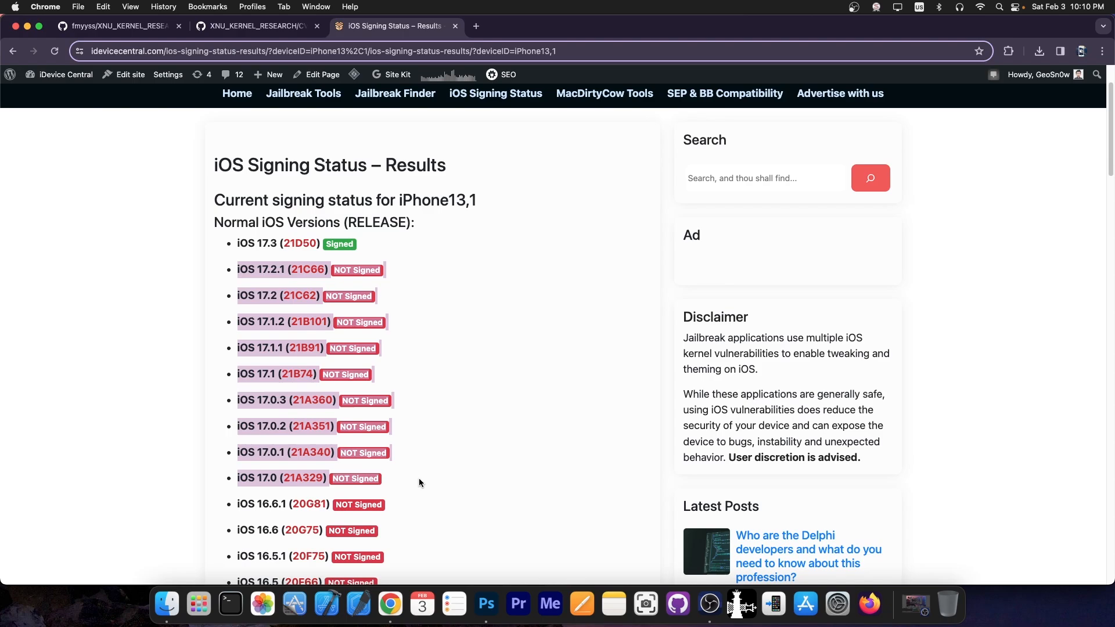
pyautogui.scroll(-3)
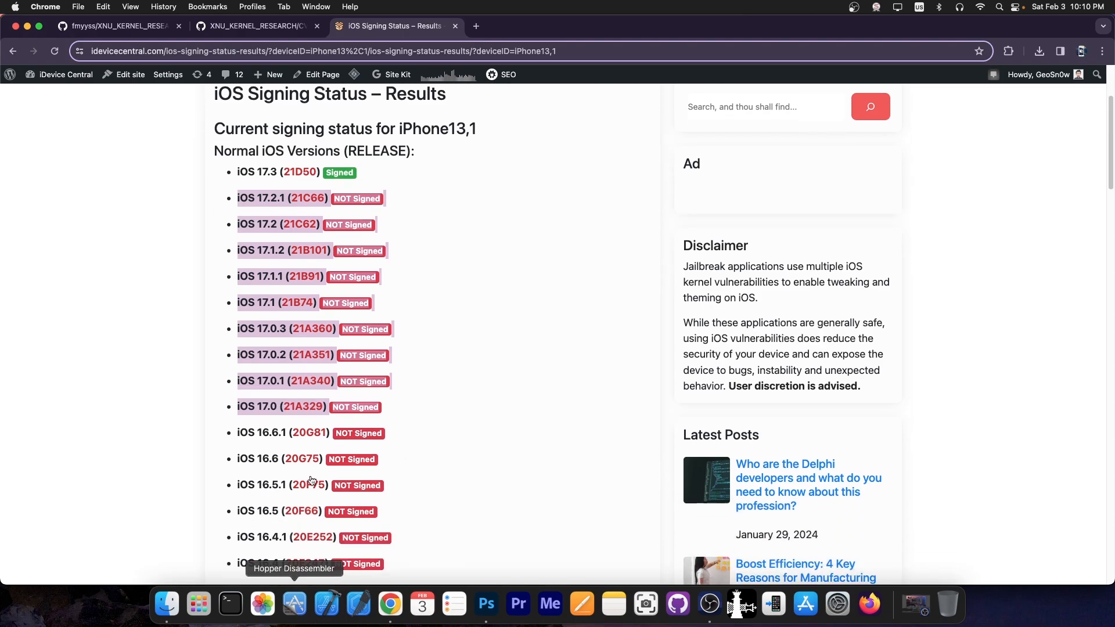
pyautogui.scroll(-3)
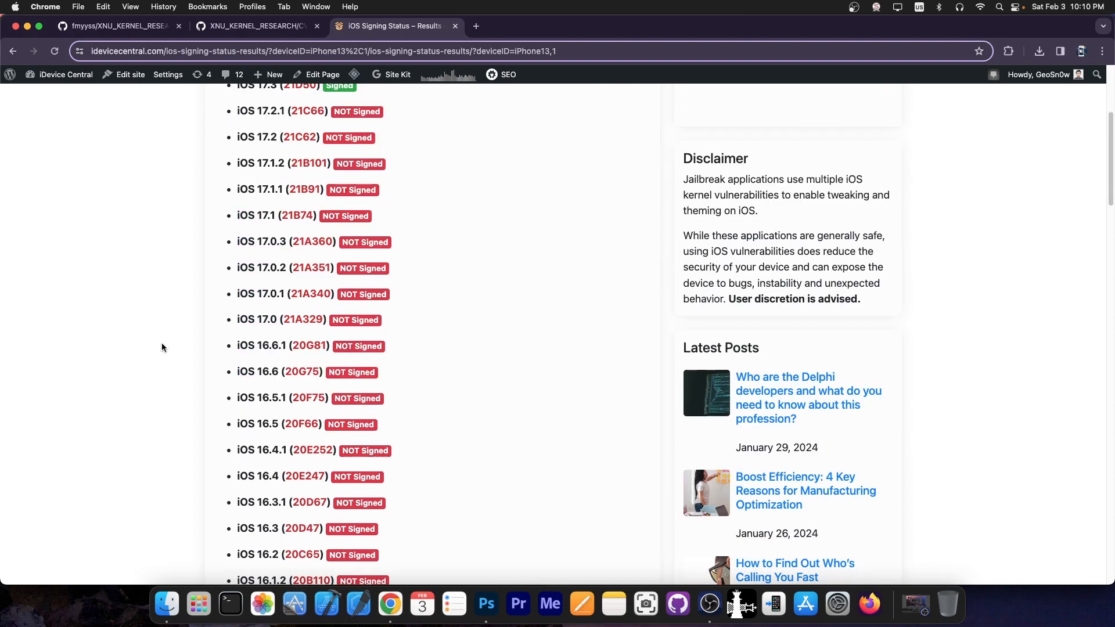
pyautogui.scroll(3)
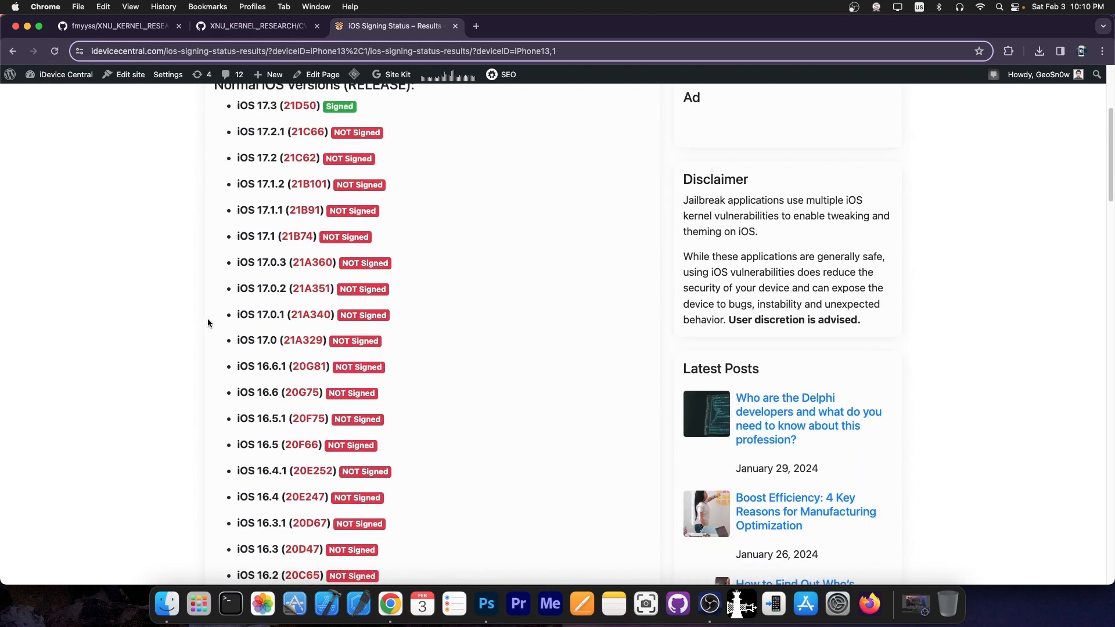
pyautogui.moveTo(236, 368)
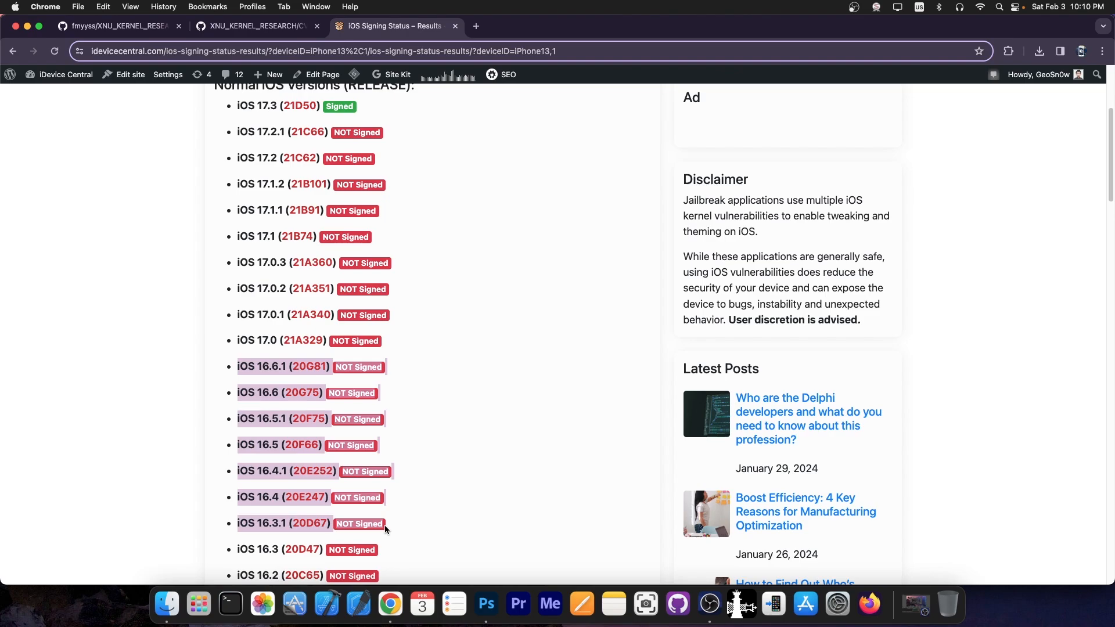
# Step: Scroll to the top, where iOS 17.3 is the only signed version
pyautogui.scroll(3)
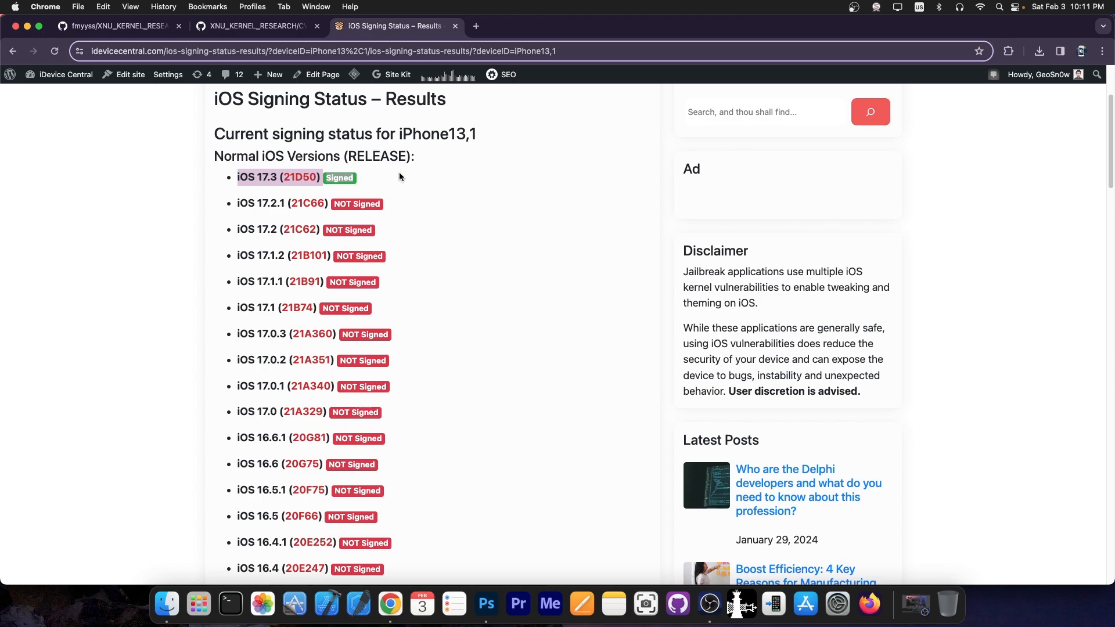
pyautogui.scroll(3)
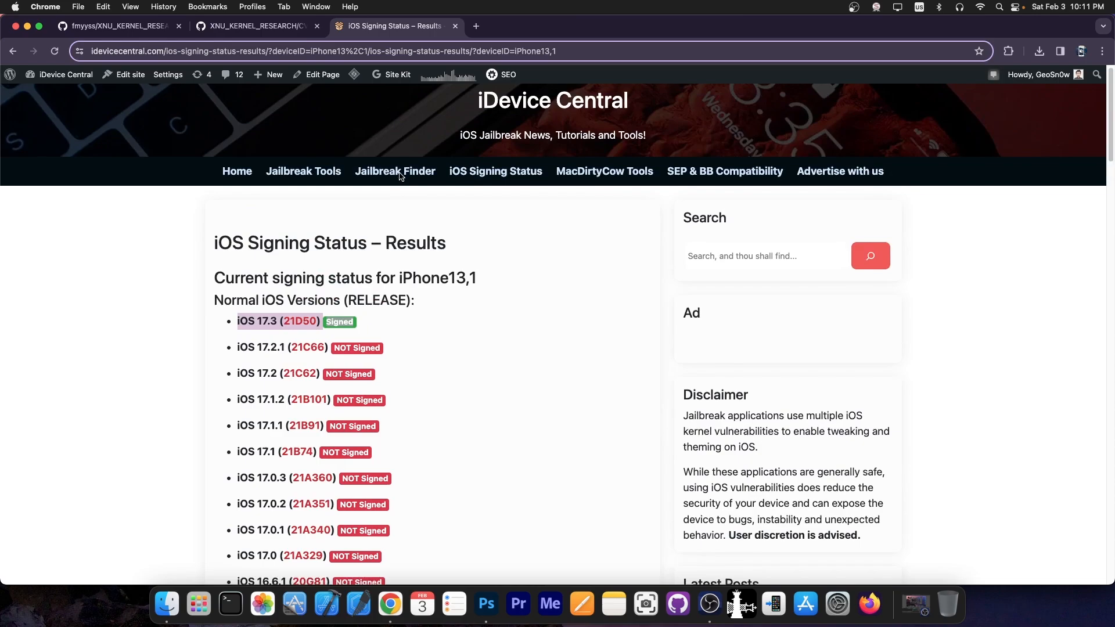
pyautogui.scroll(3)
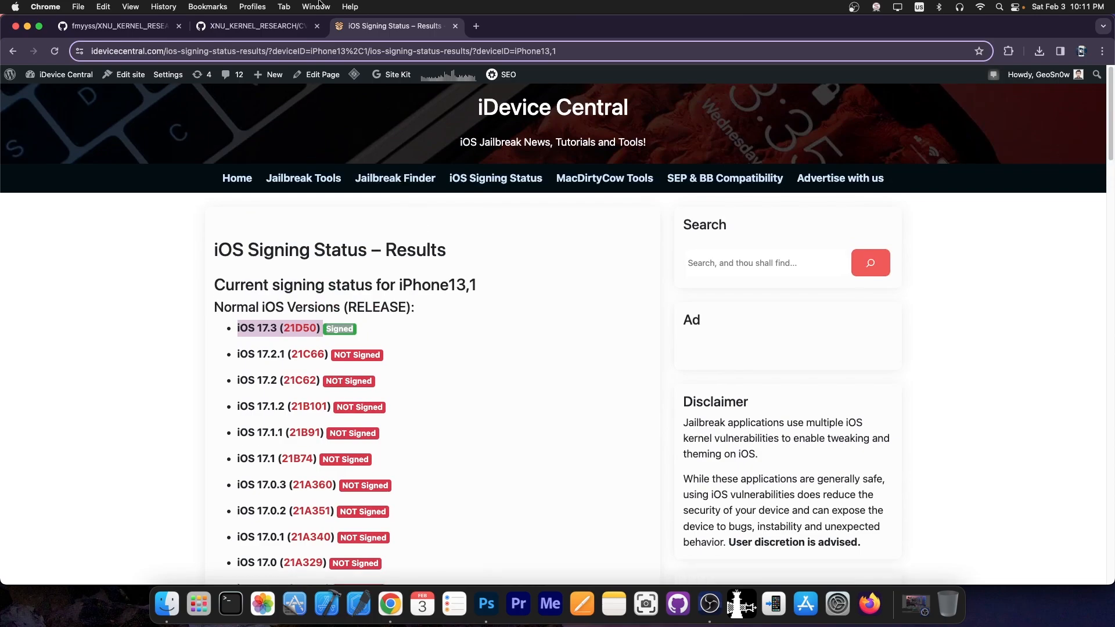
pyautogui.click(118, 25)
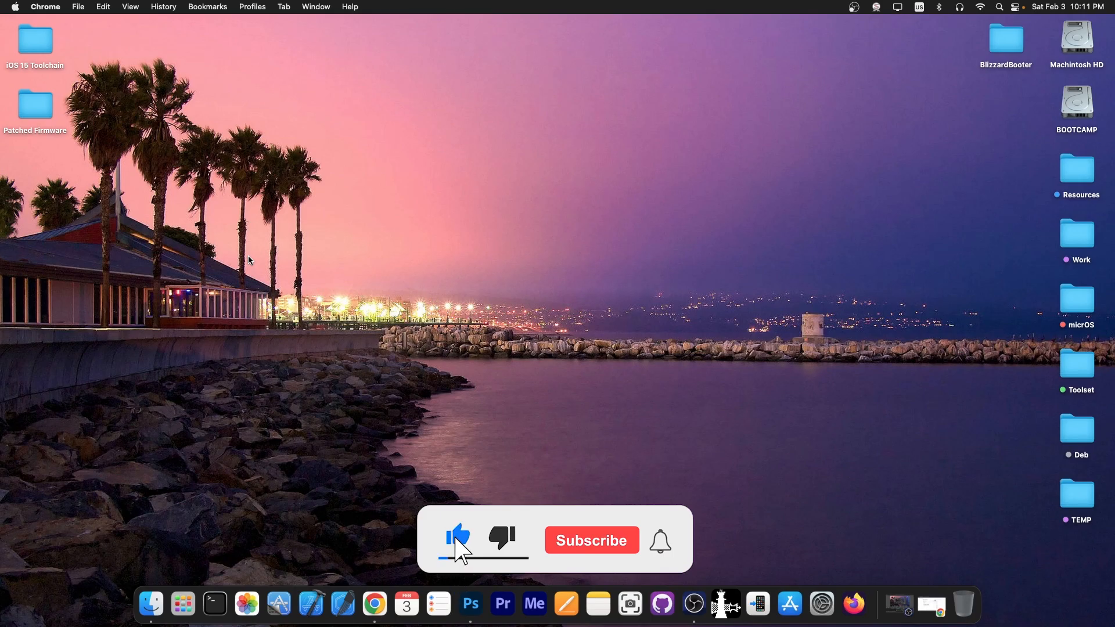
# Step: Hide Chrome to leave the empty macOS desktop on screen
pyautogui.click(592, 541)
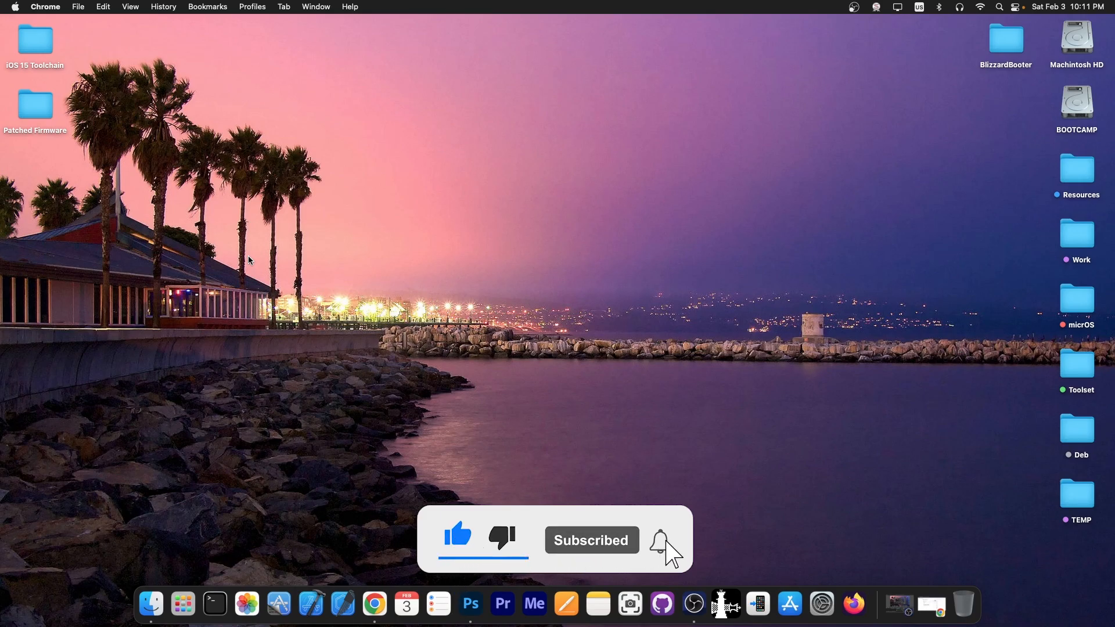
pyautogui.click(660, 540)
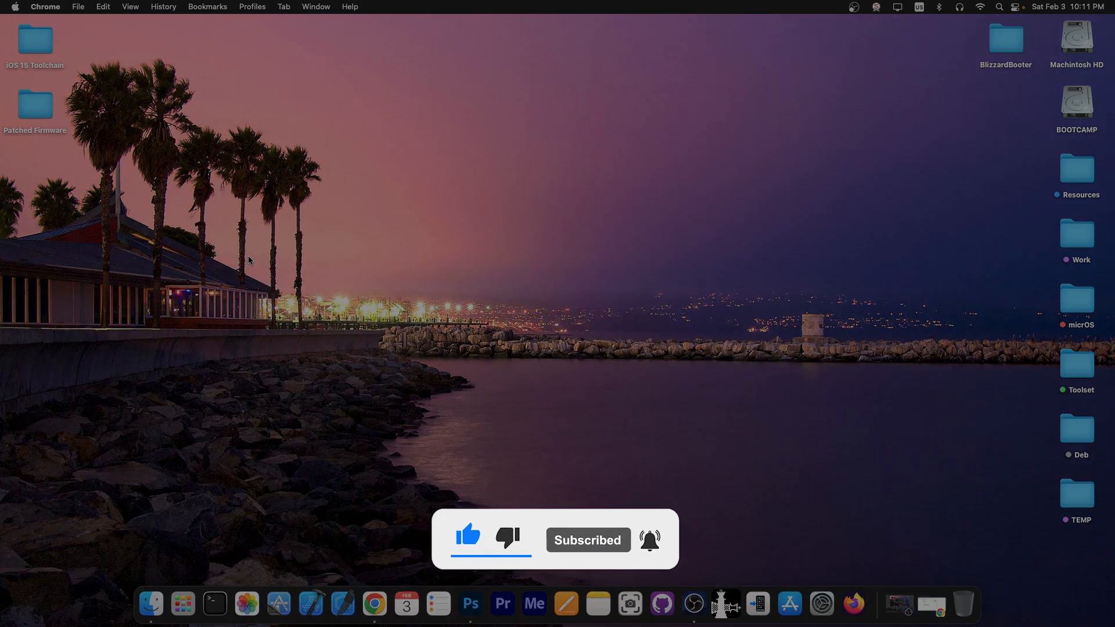